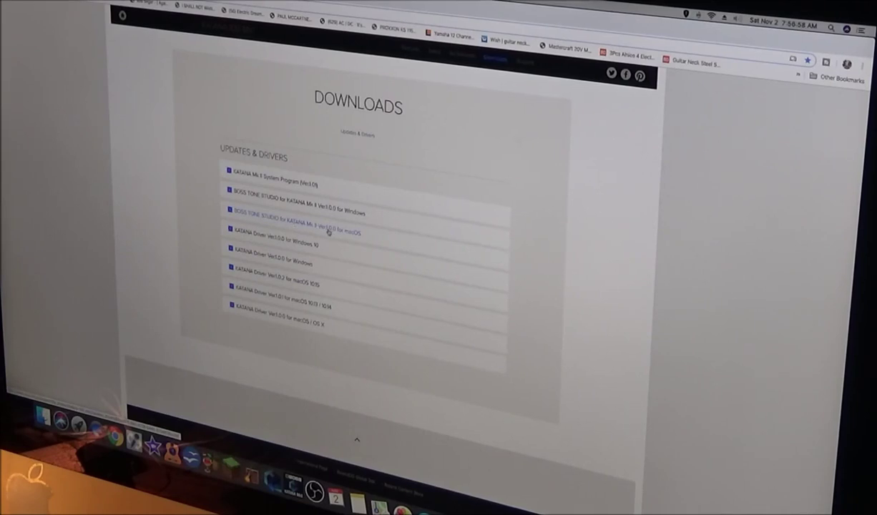
pyautogui.moveTo(358, 236)
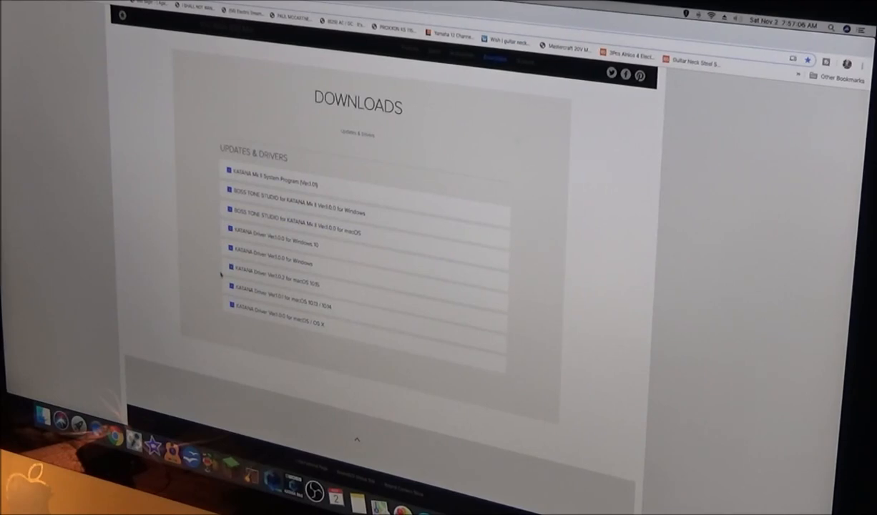
pyautogui.moveTo(190, 245)
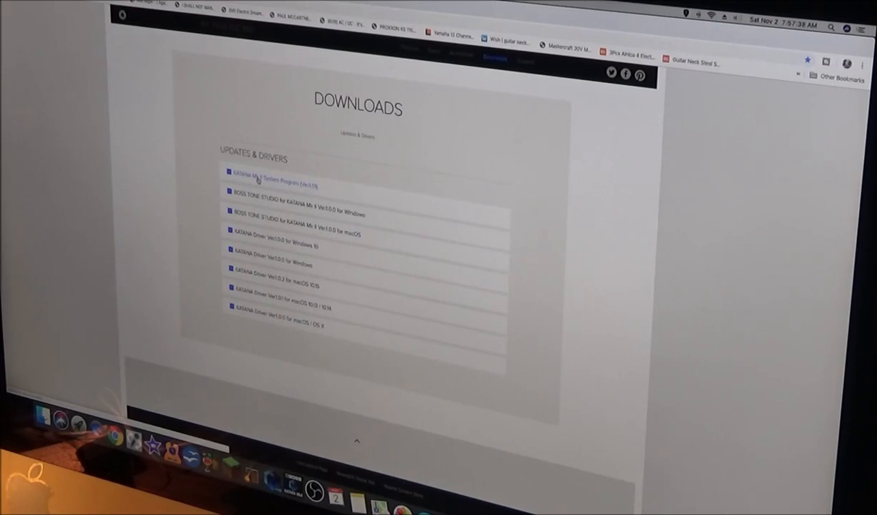
# - Open the KATANA Mk II System Program Ver.1.01 page and review its version-check steps
pyautogui.click(269, 183)
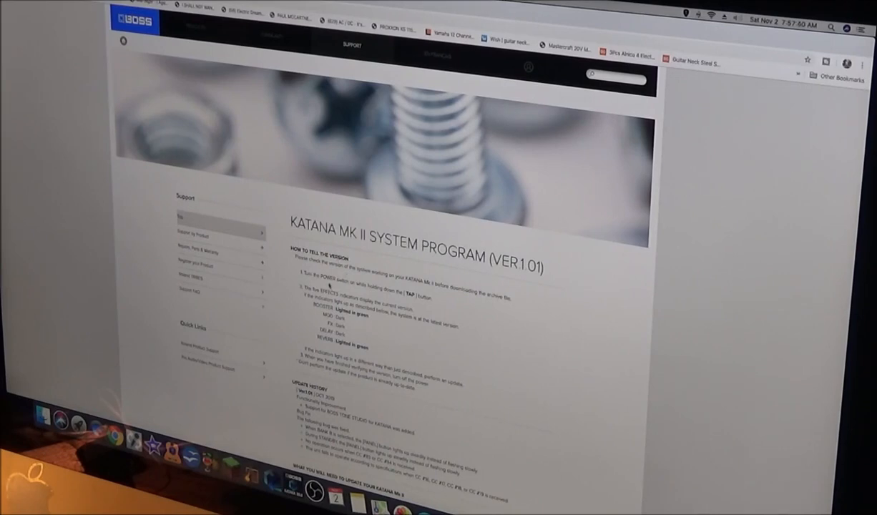
pyautogui.scroll(-3)
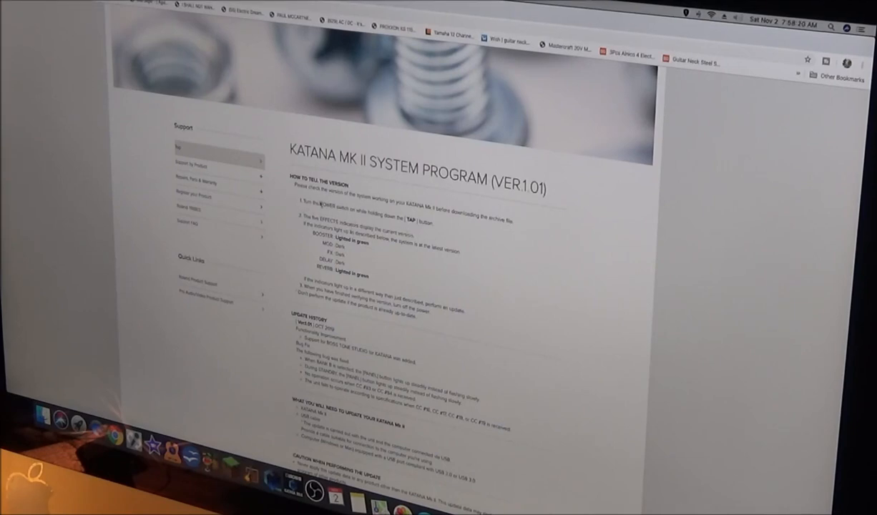
pyautogui.moveTo(290, 186); pyautogui.dragTo(443, 308)
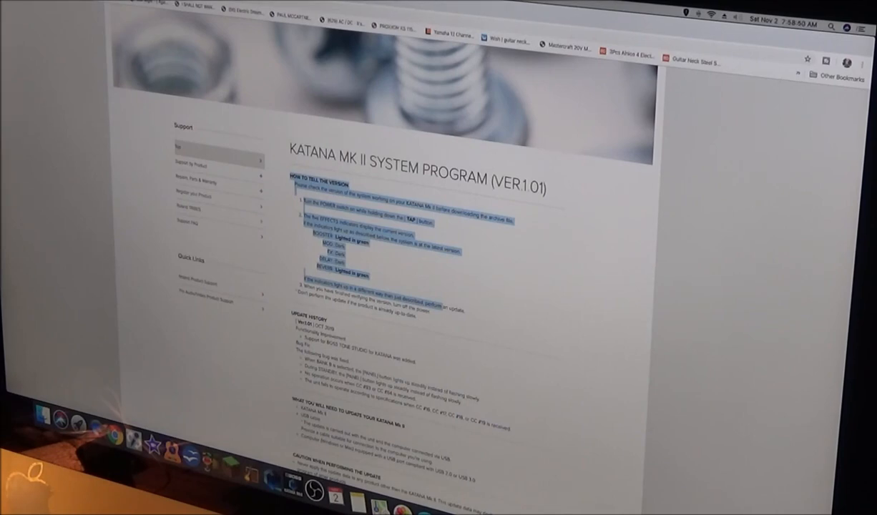
pyautogui.click(404, 285)
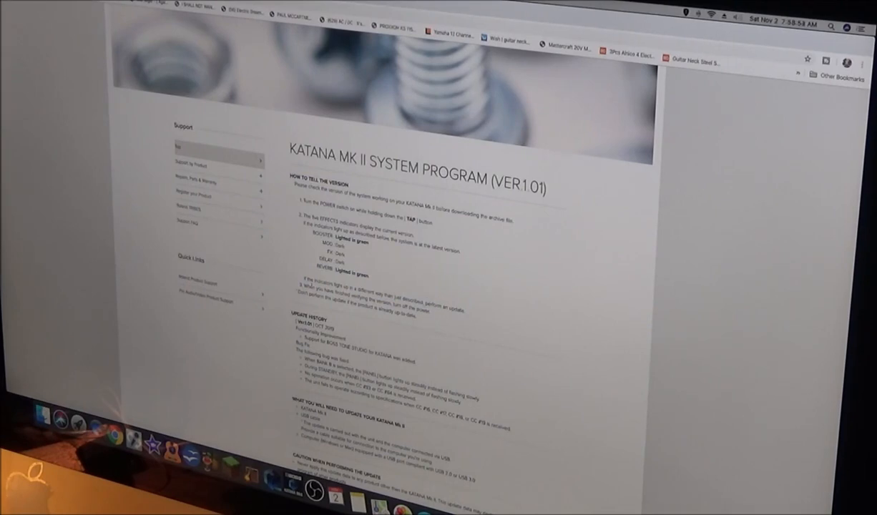
# - Accept 'I agree and wish to proceed' and download the Ver.1.01 system program file
pyautogui.scroll(-3)
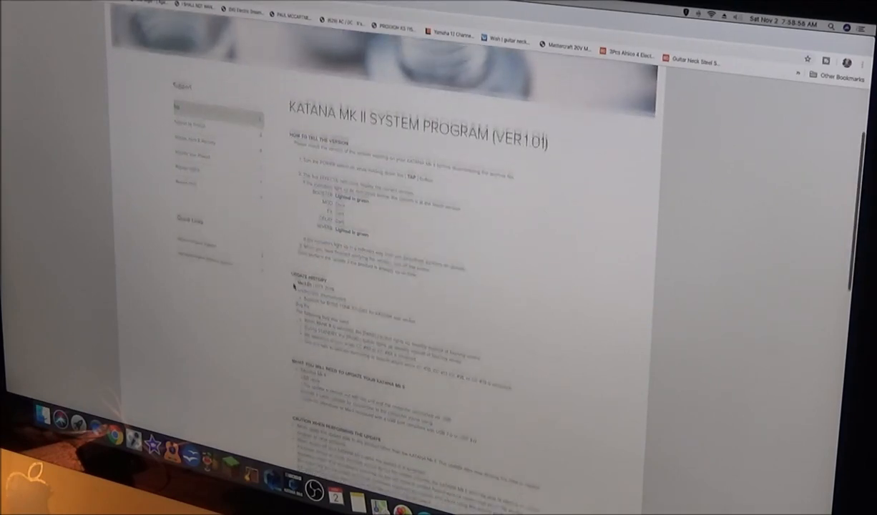
pyautogui.scroll(-3)
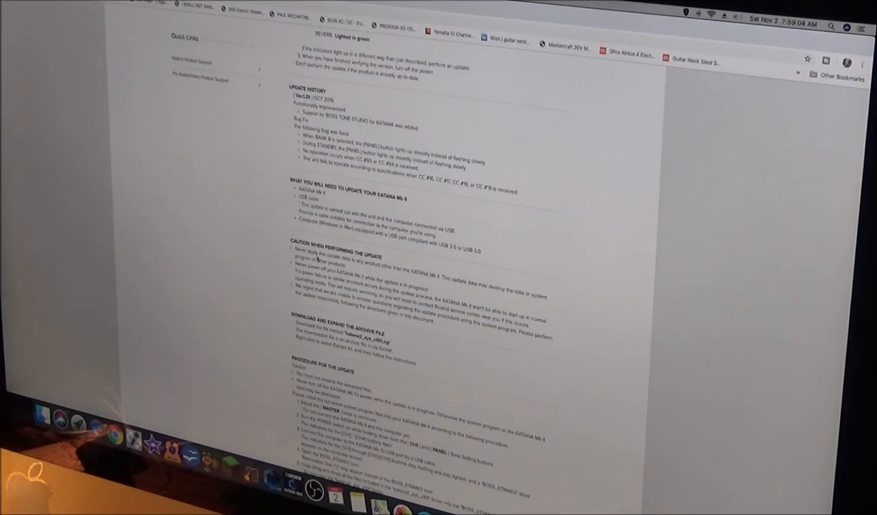
pyautogui.scroll(-3)
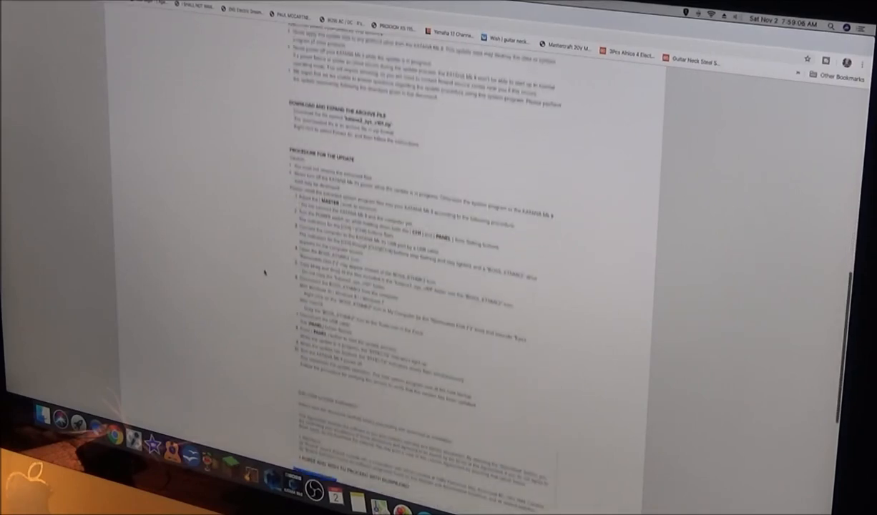
pyautogui.scroll(-3)
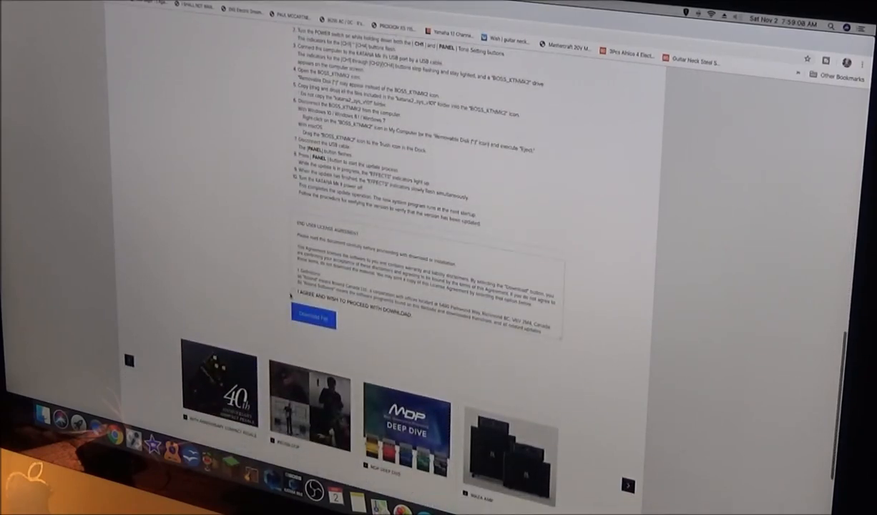
pyautogui.click(284, 298)
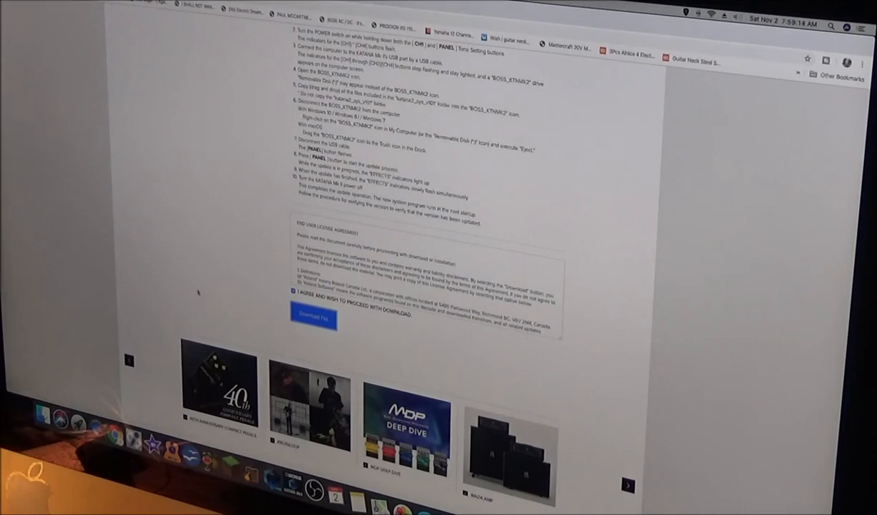
pyautogui.click(313, 318)
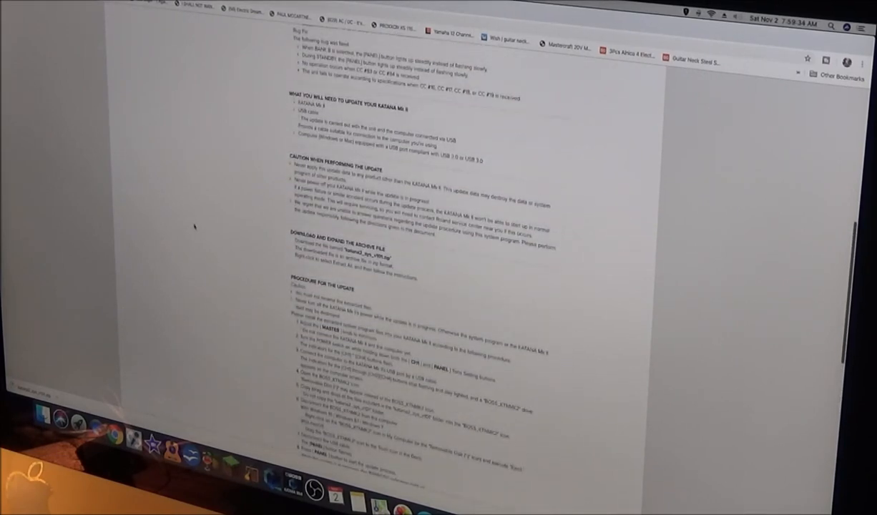
# - Find the downloaded katana2_sys_v101.zip on the Finder desktop
pyautogui.scroll(-3)
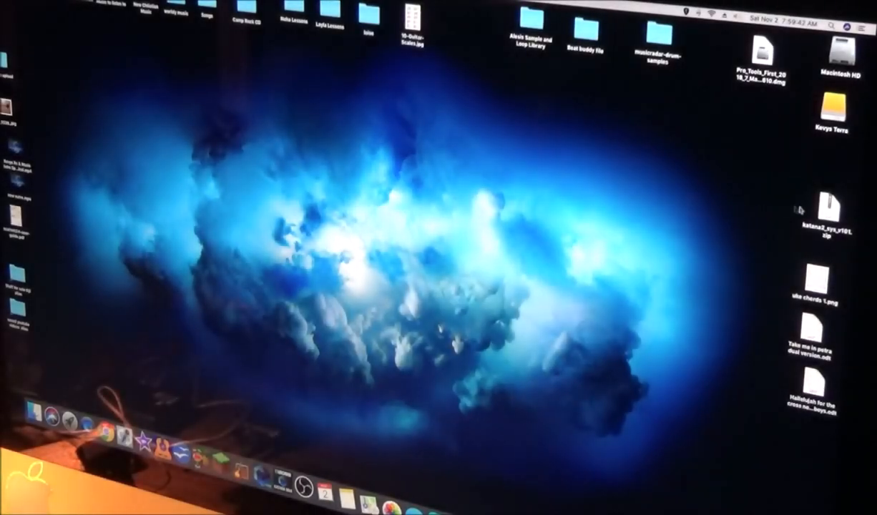
pyautogui.moveTo(812, 221); pyautogui.dragTo(377, 175)
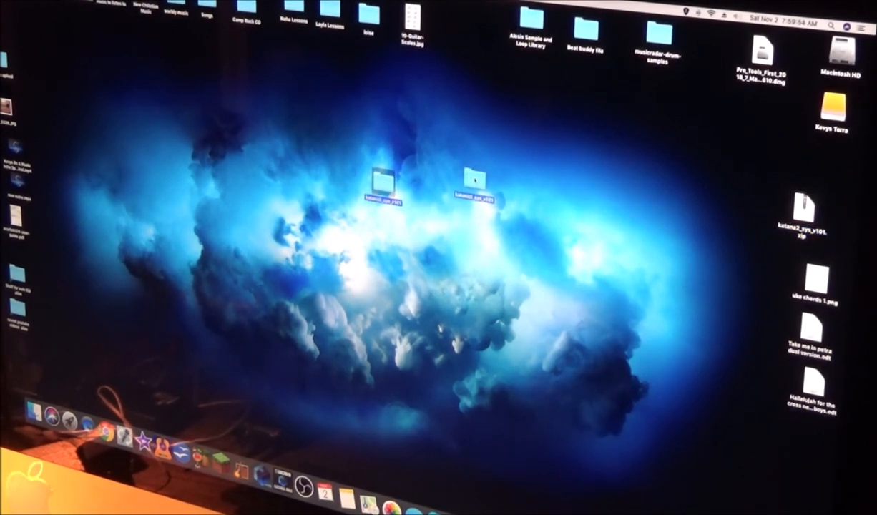
# - Open the extracted katana2_sys_v101 folder from the desktop
pyautogui.doubleClick(469, 172)
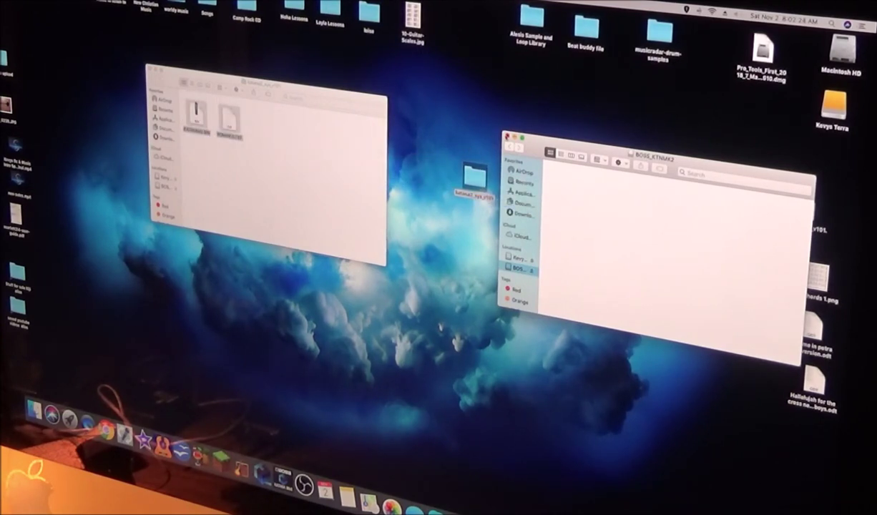
# - Bring the KATANA Mk II update procedure steps back on screen
pyautogui.click(509, 136)
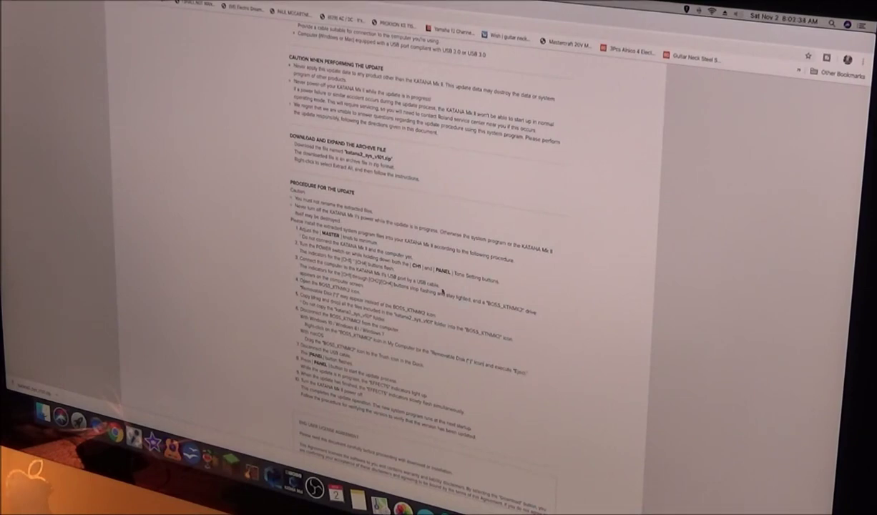
pyautogui.moveTo(407, 296)
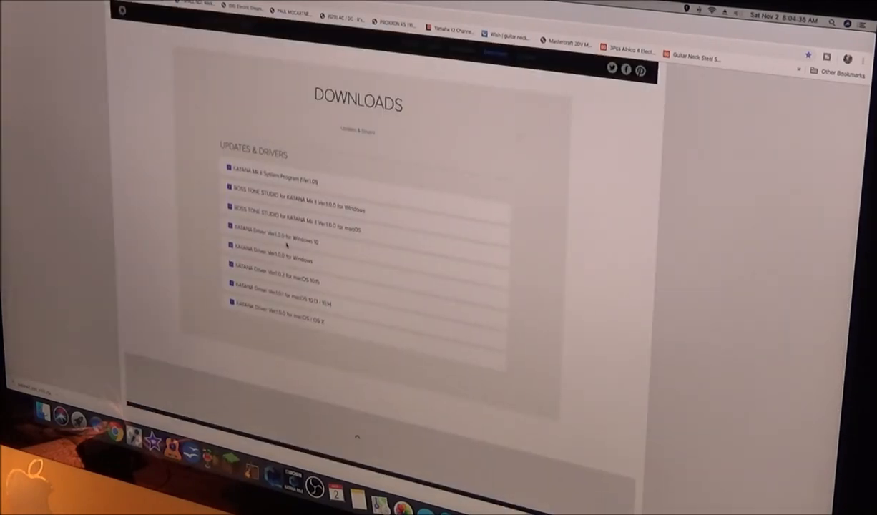
pyautogui.moveTo(261, 263)
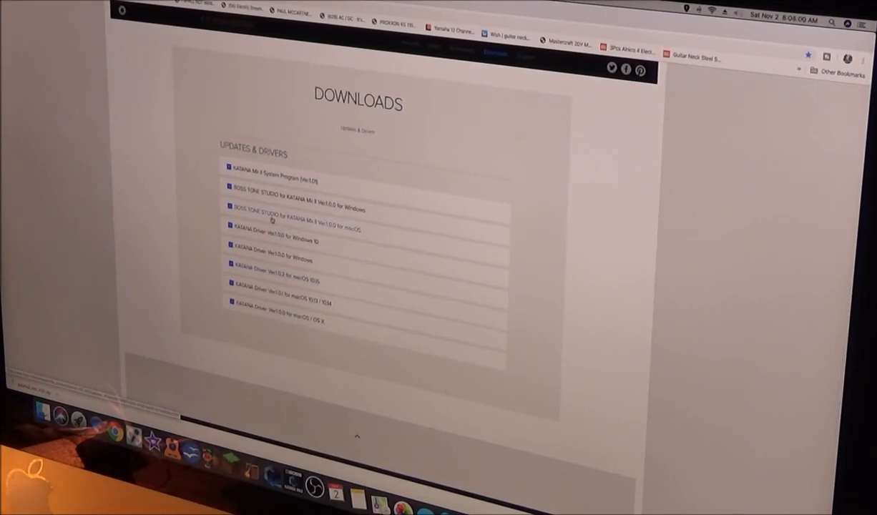
pyautogui.moveTo(317, 284)
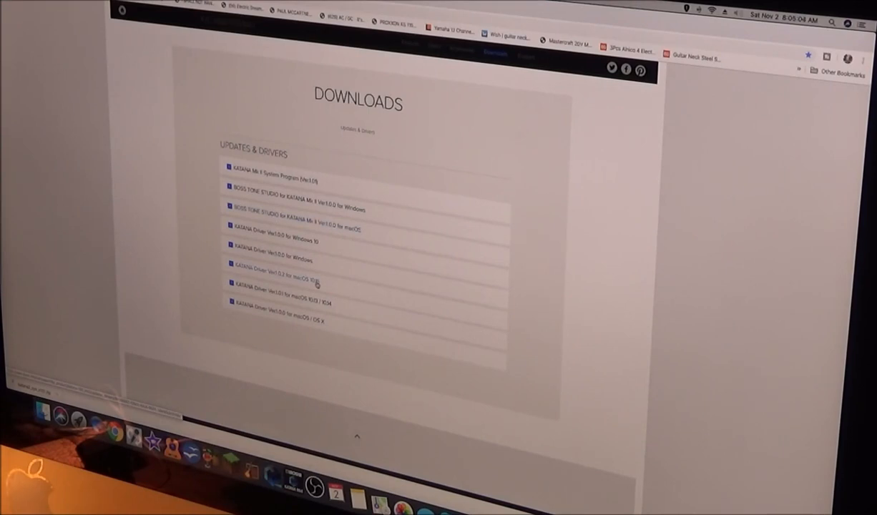
pyautogui.moveTo(347, 231)
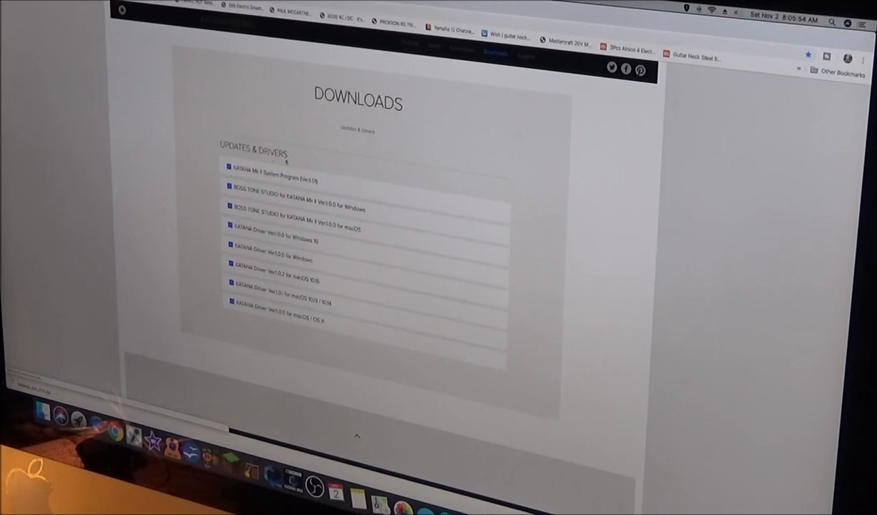
# - Download the KATANA Mk II System Program from Updates & Drivers
pyautogui.click(279, 171)
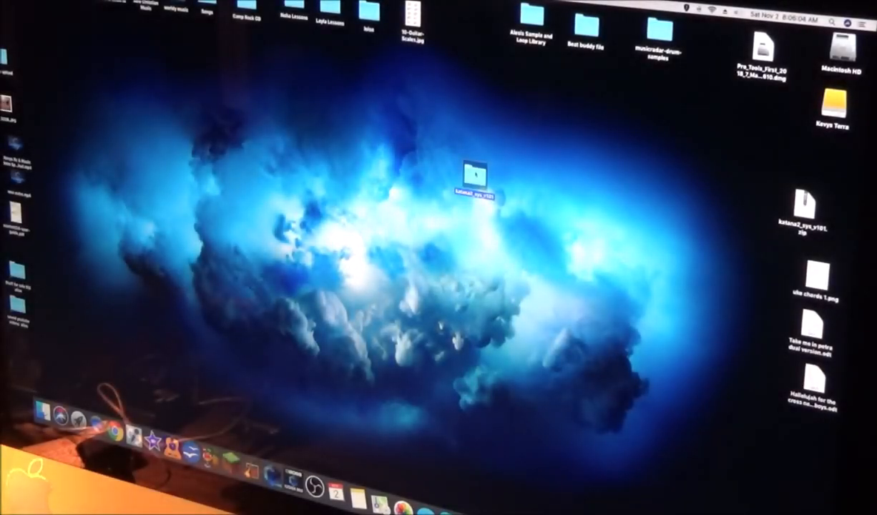
# - Open the katana2_sys_v101 folder, move its zip to the desktop centre, and open it
pyautogui.doubleClick(474, 176)
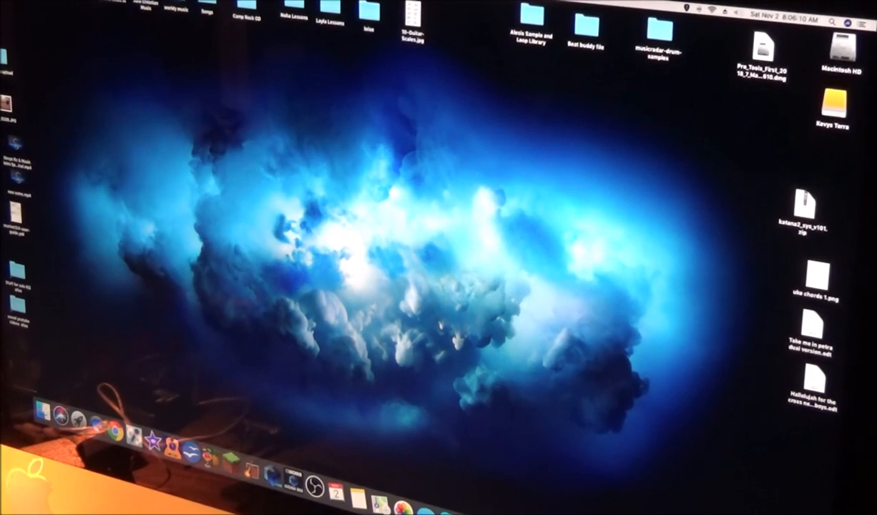
pyautogui.moveTo(814, 208); pyautogui.dragTo(418, 206)
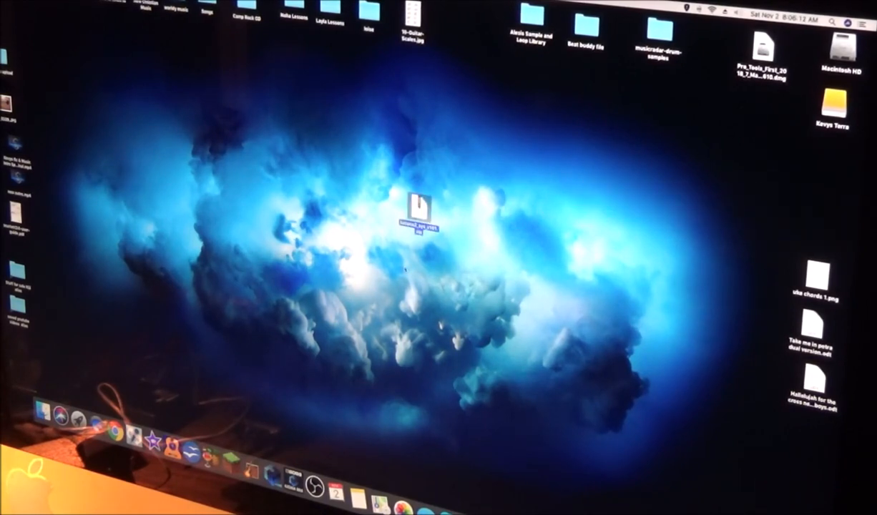
pyautogui.doubleClick(417, 211)
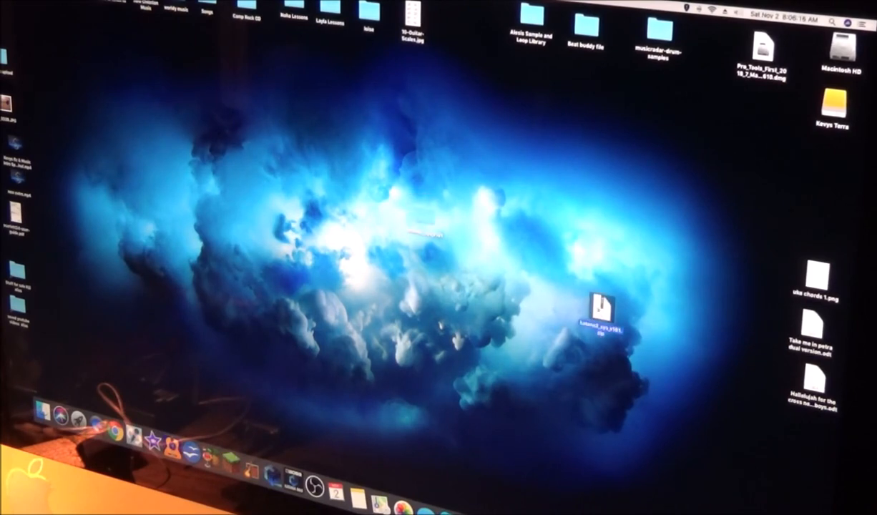
pyautogui.doubleClick(601, 315)
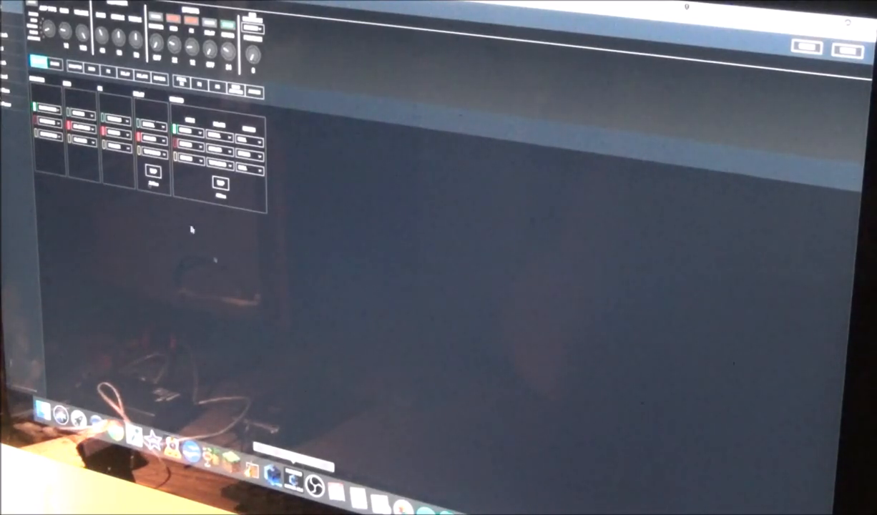
pyautogui.moveTo(422, 329)
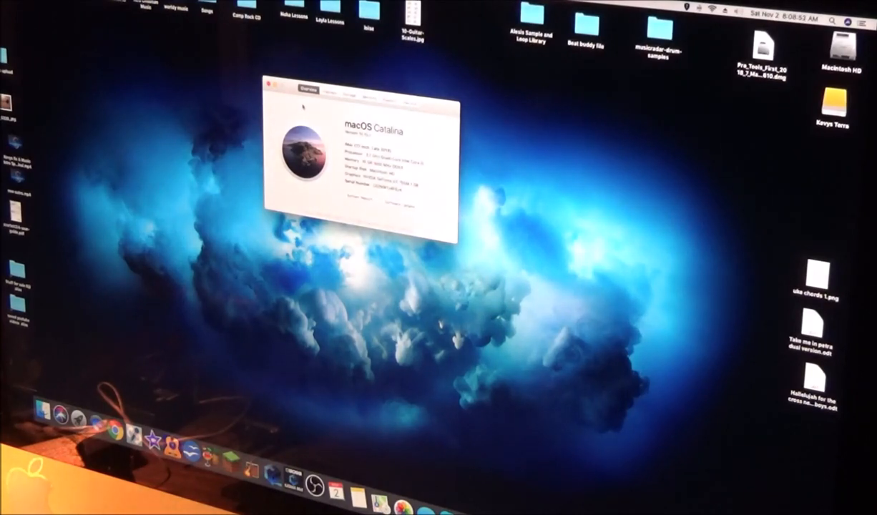
# - Close the About This Mac overview showing macOS Catalina
pyautogui.click(270, 84)
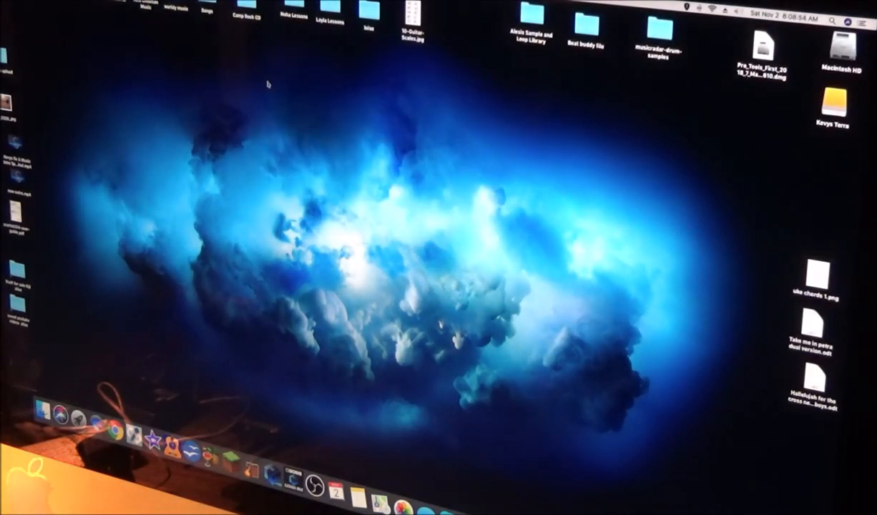